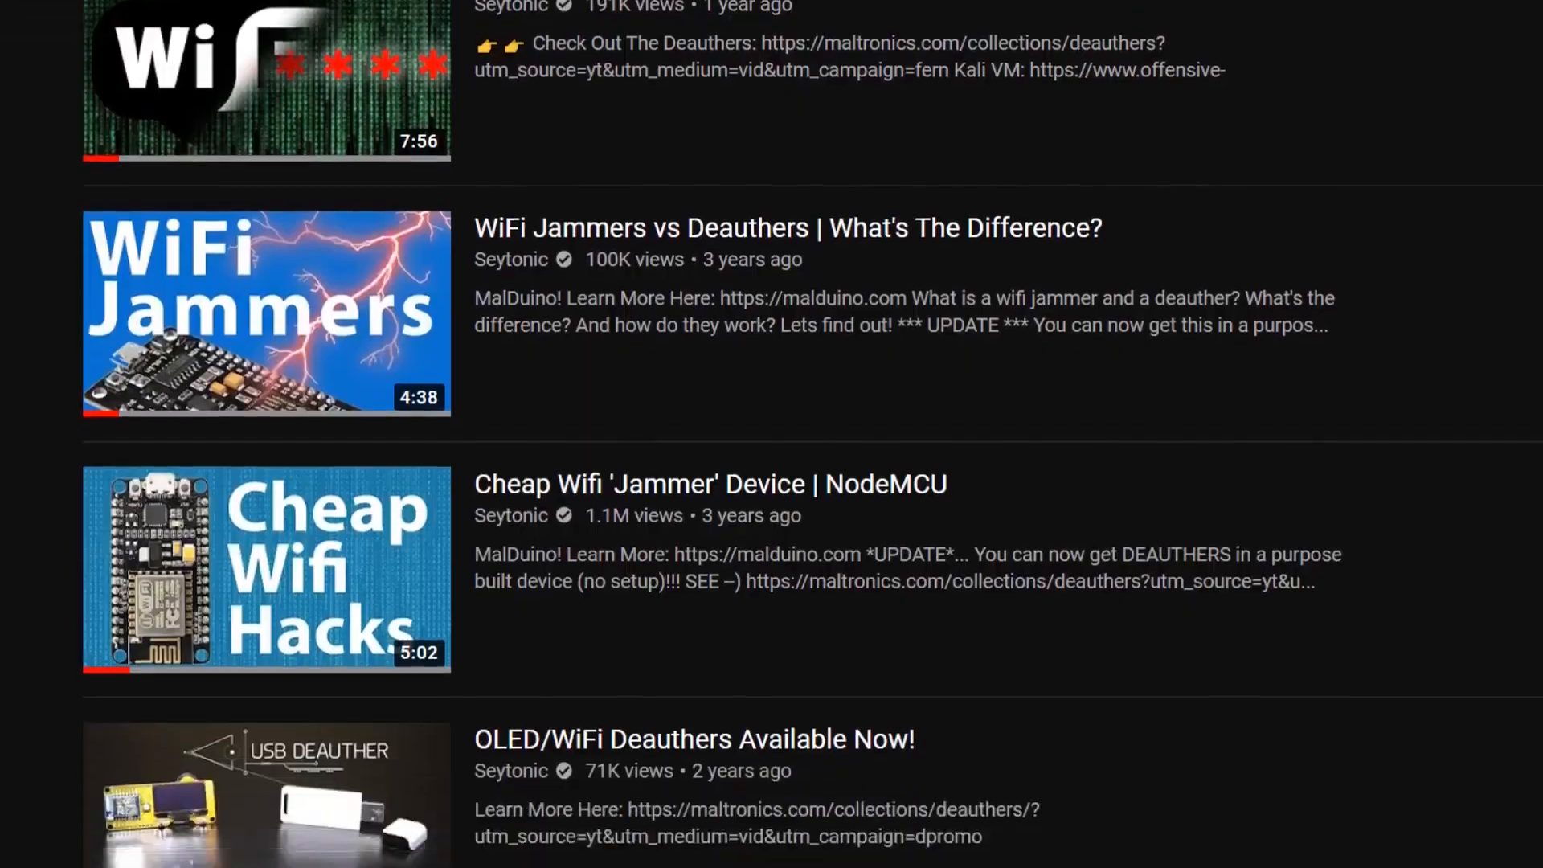
scroll("down", 3)
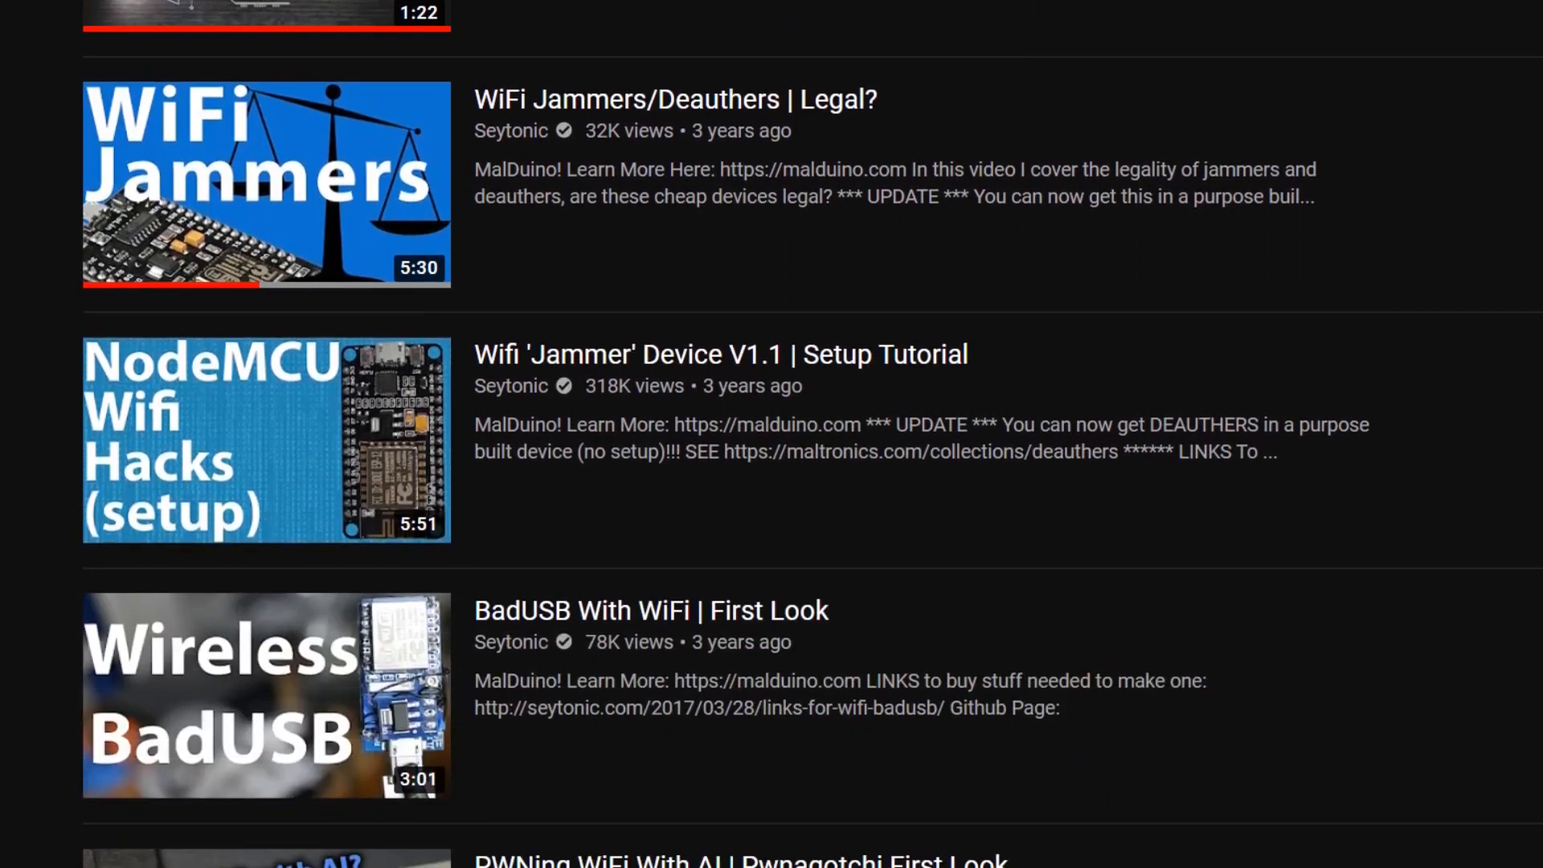
scroll("down", 3)
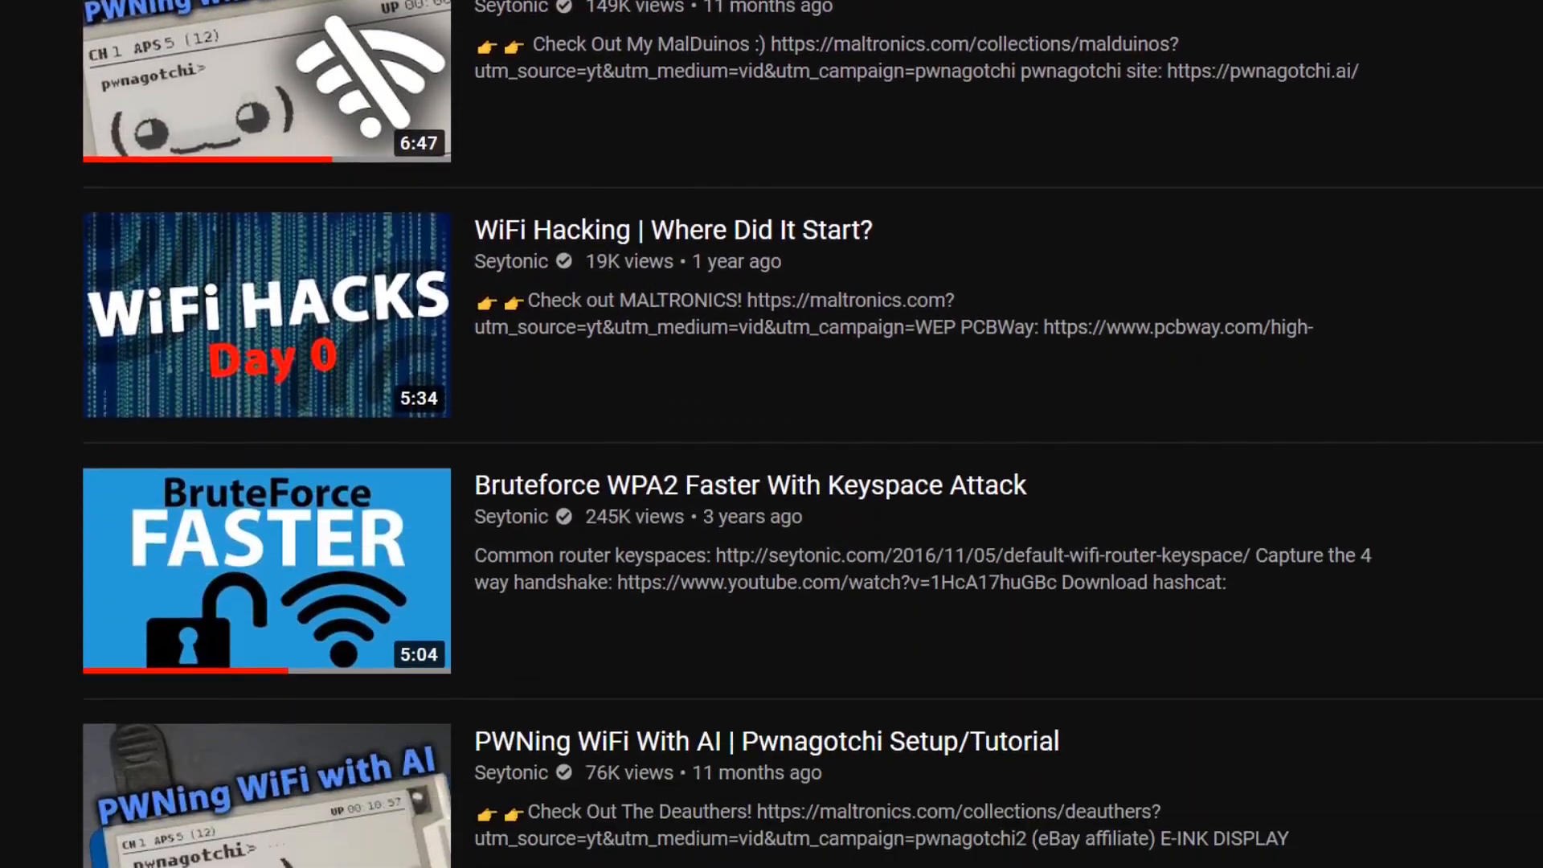
scroll("down", 3)
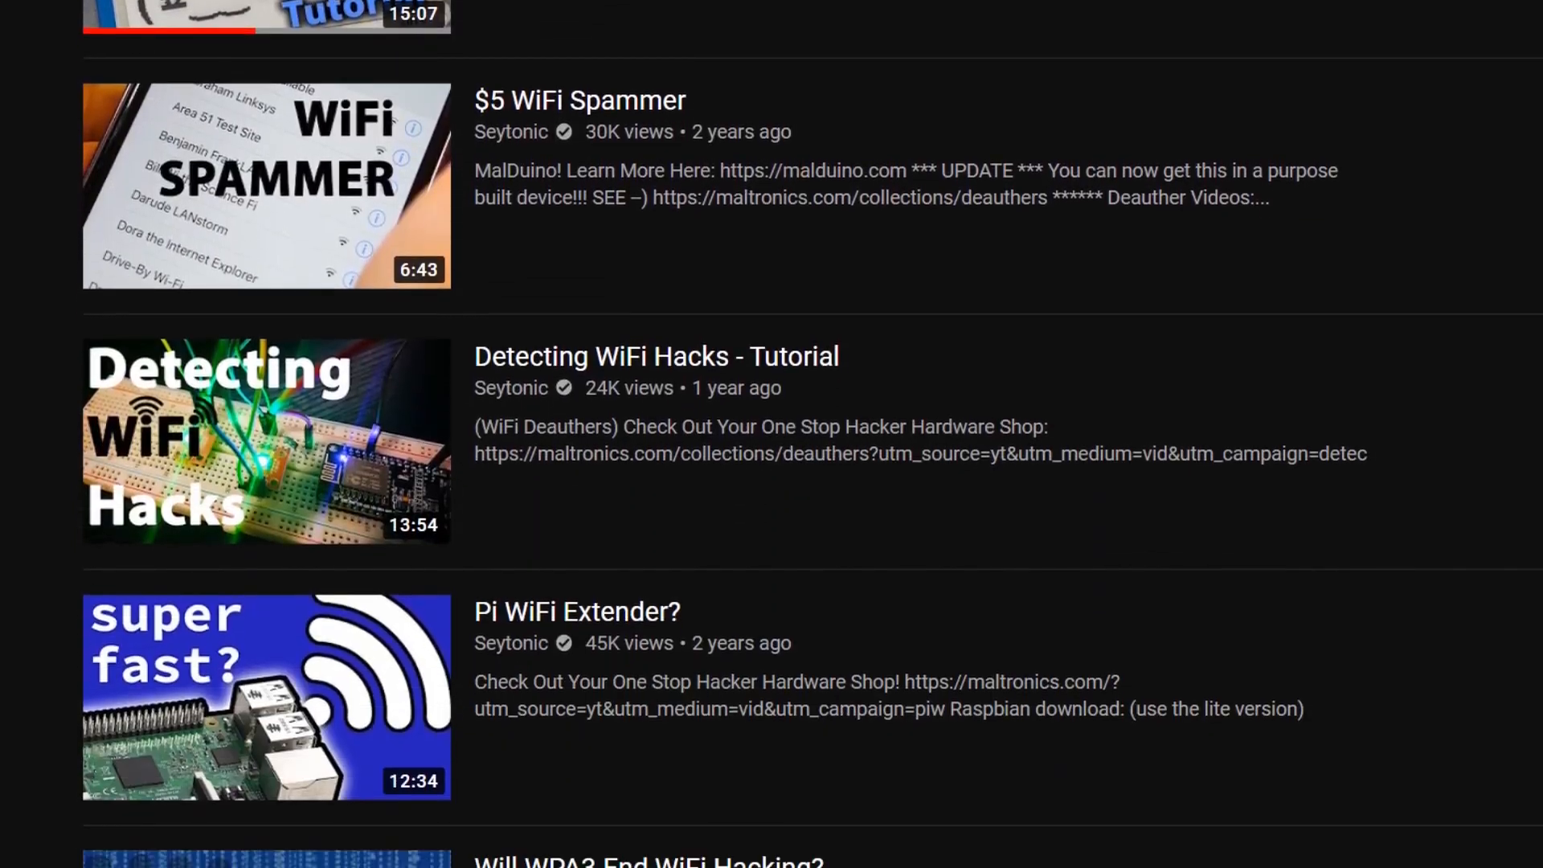
scroll("down", 3)
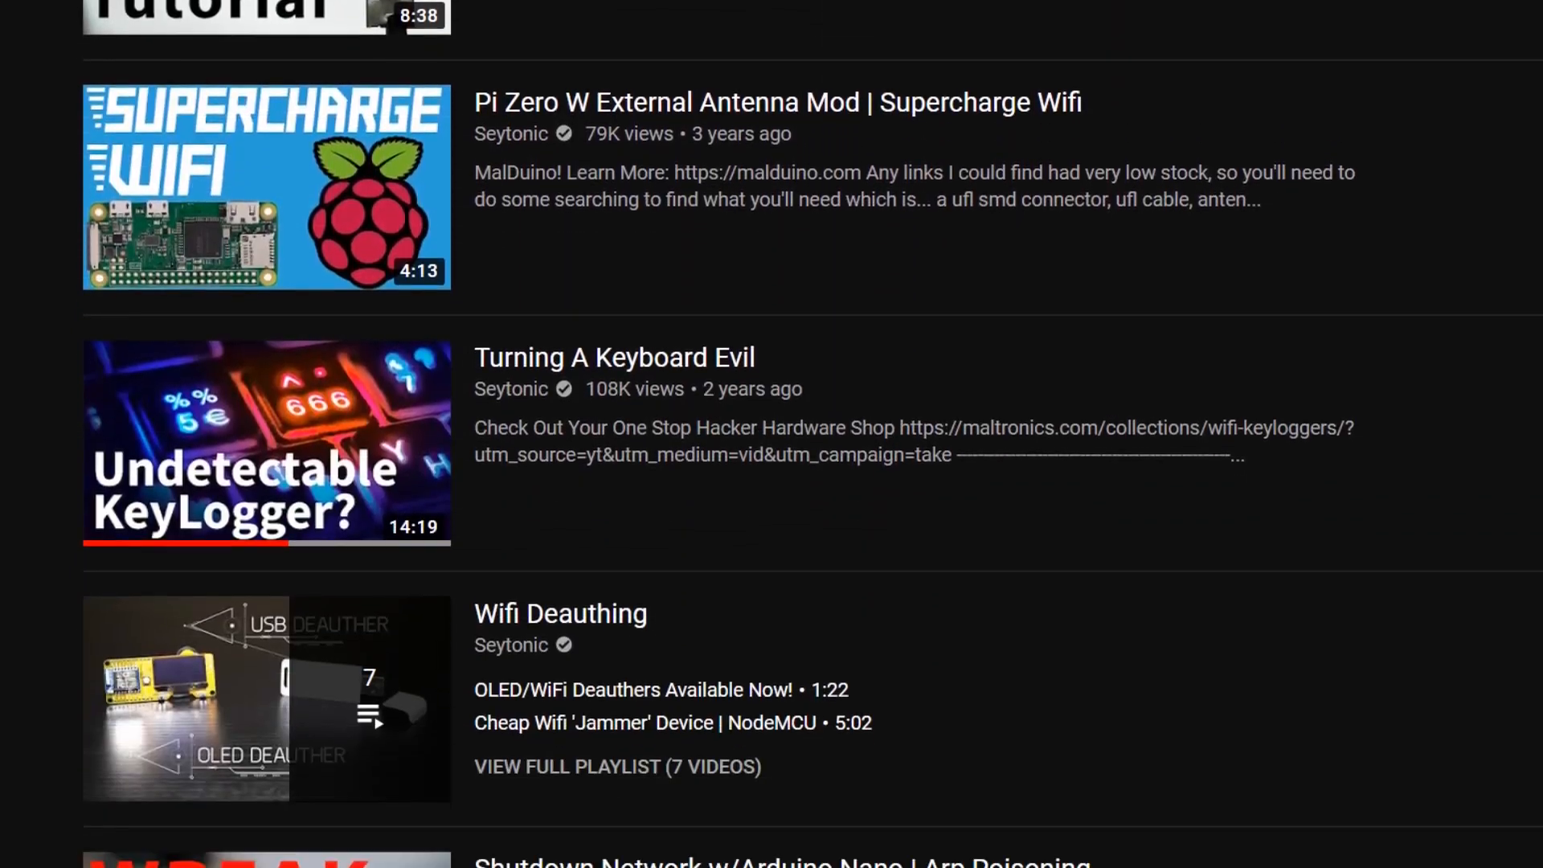
scroll("down", 3)
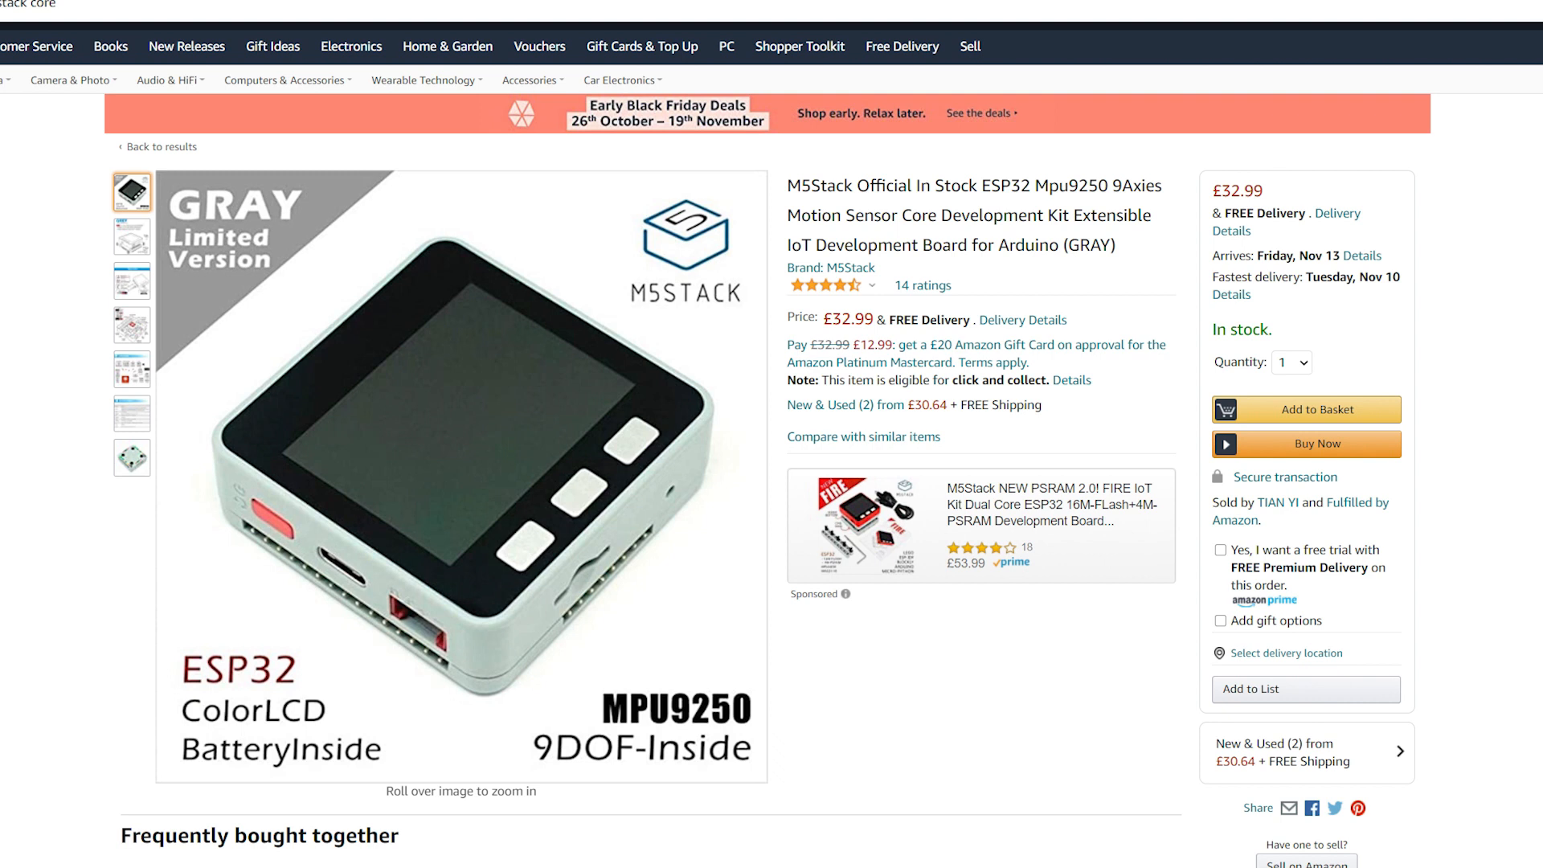
scroll("down", 3)
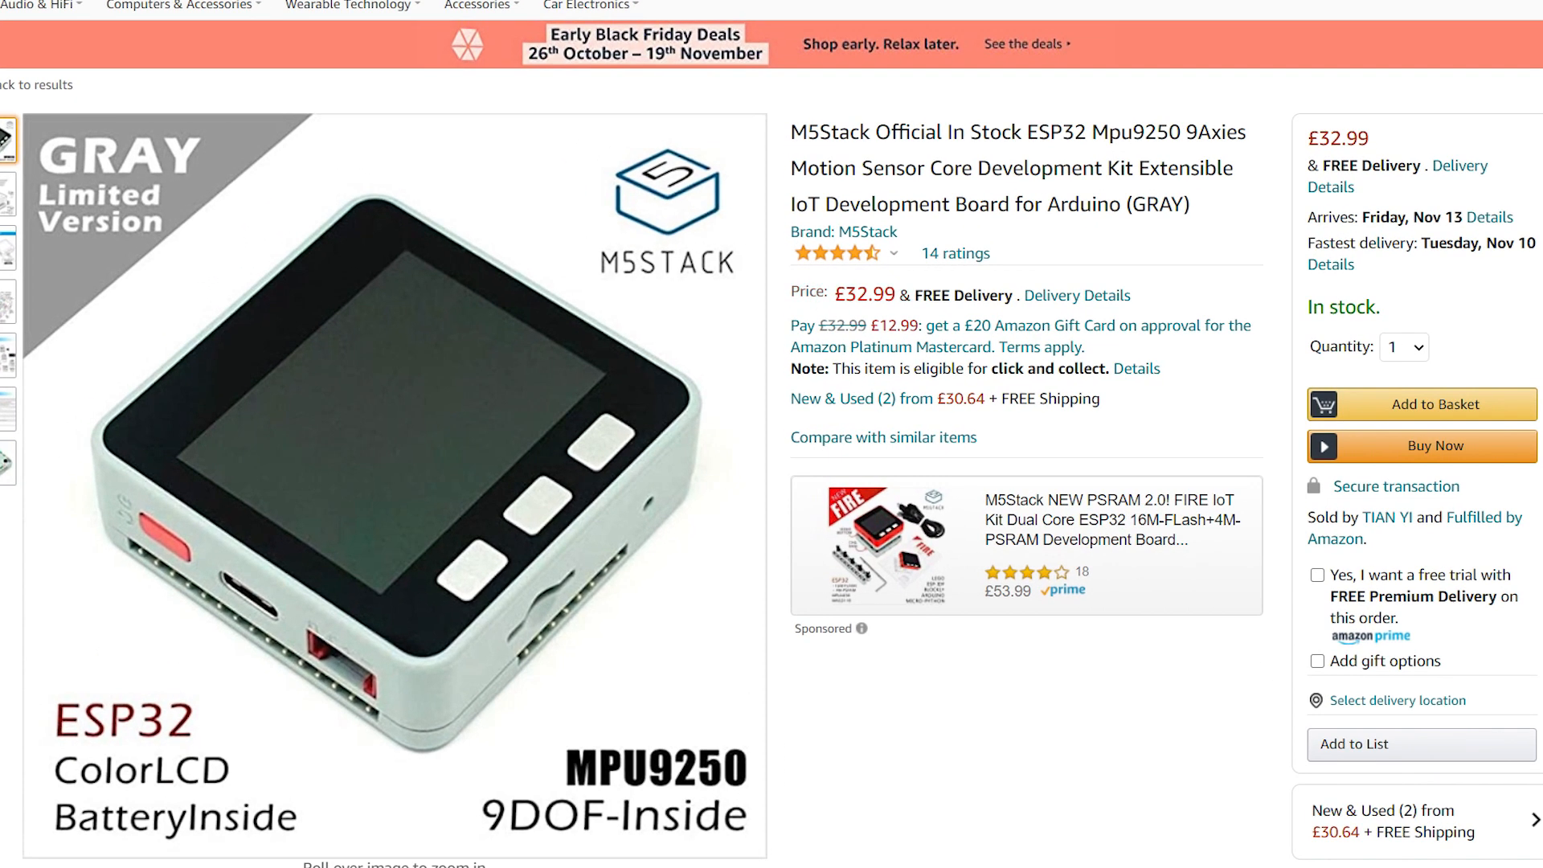